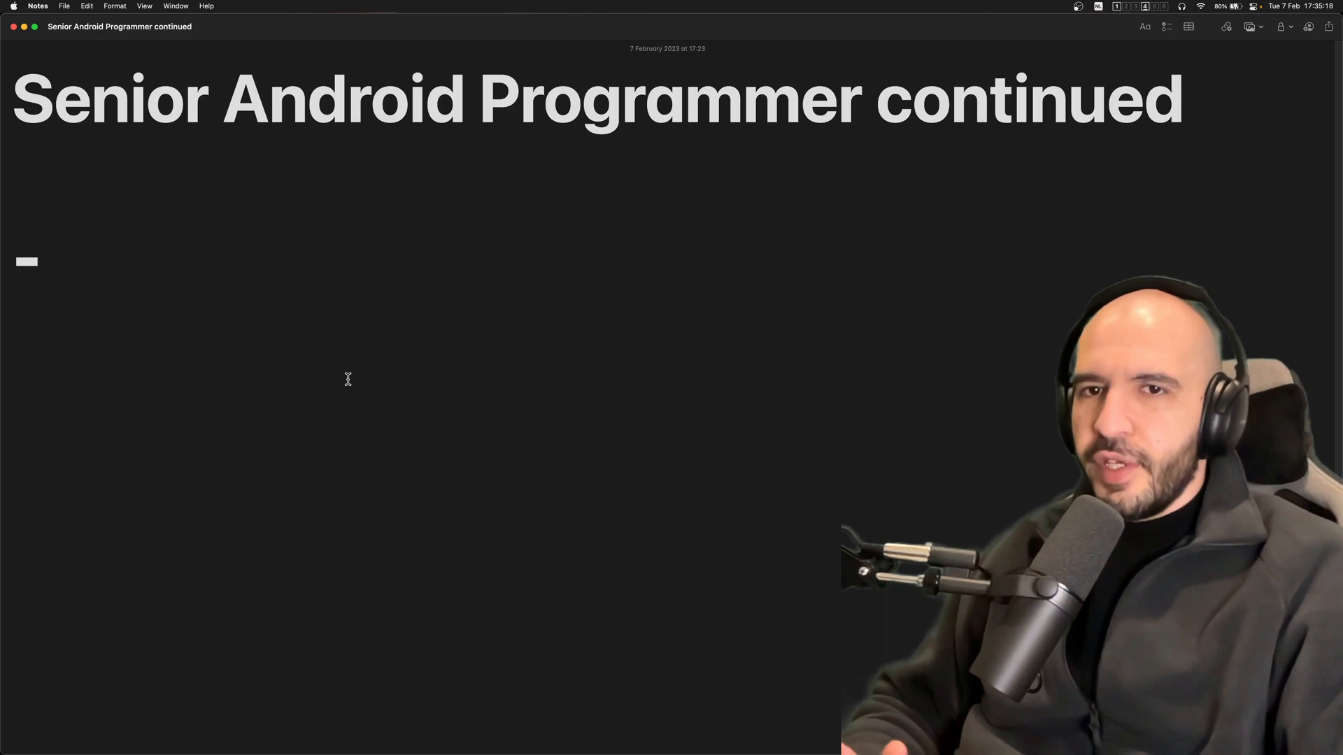
# Type 'Version control systems and Git basics' and 'Creating / Cloning / Managing repos' into the note.
pyautogui.click(54, 257)
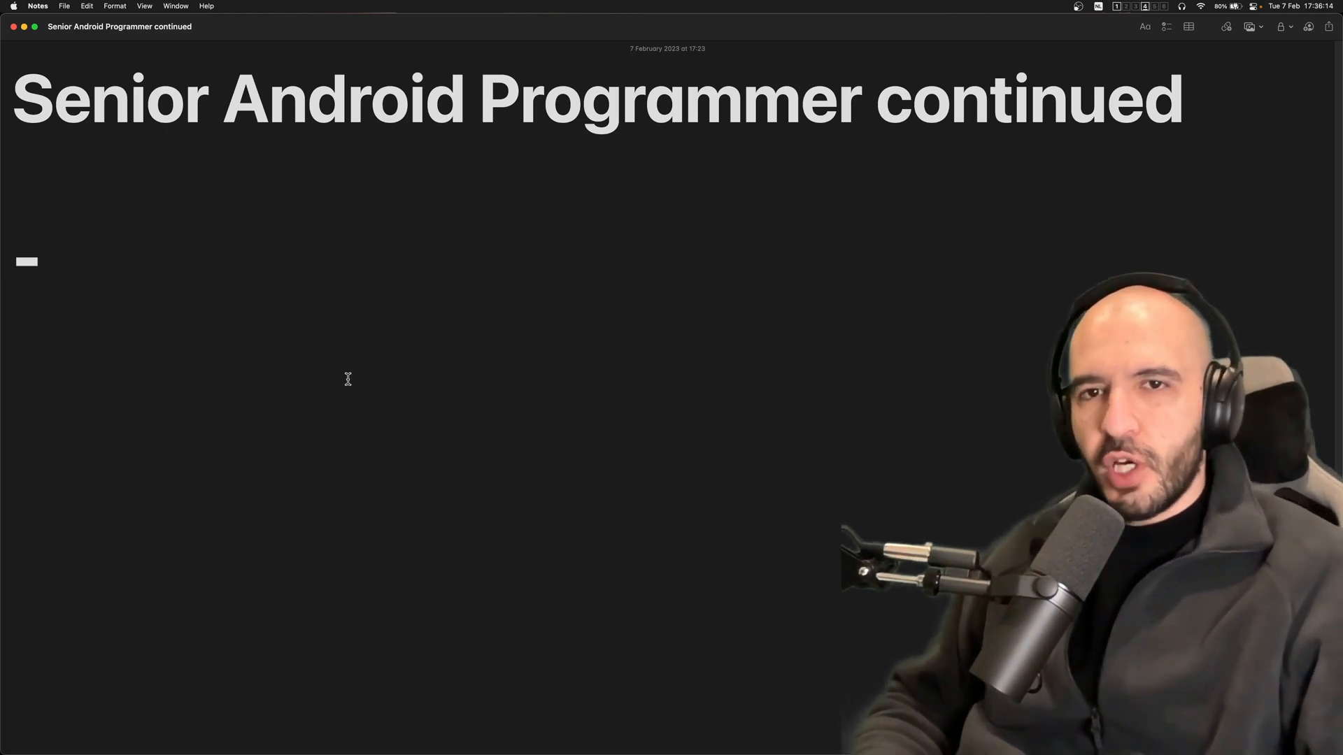
pyautogui.click(54, 257)
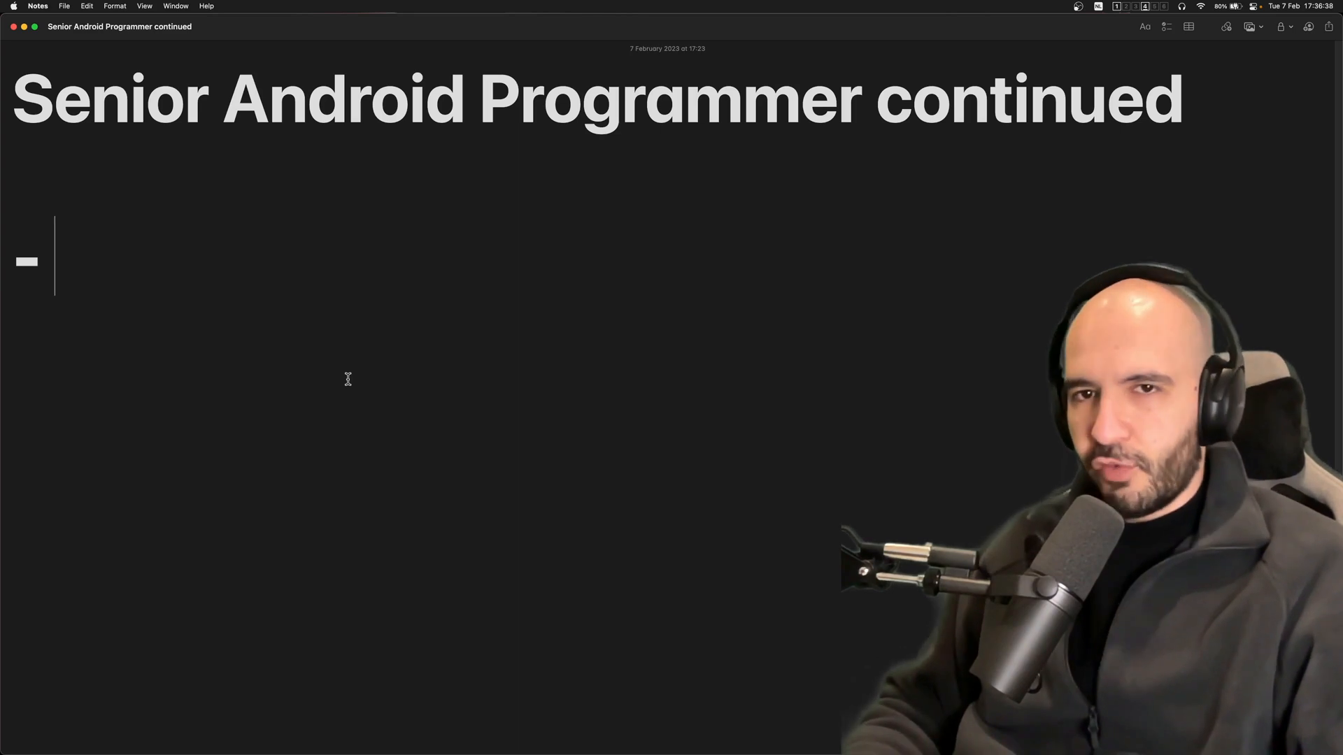
pyautogui.write('Version control systems and Git basics')
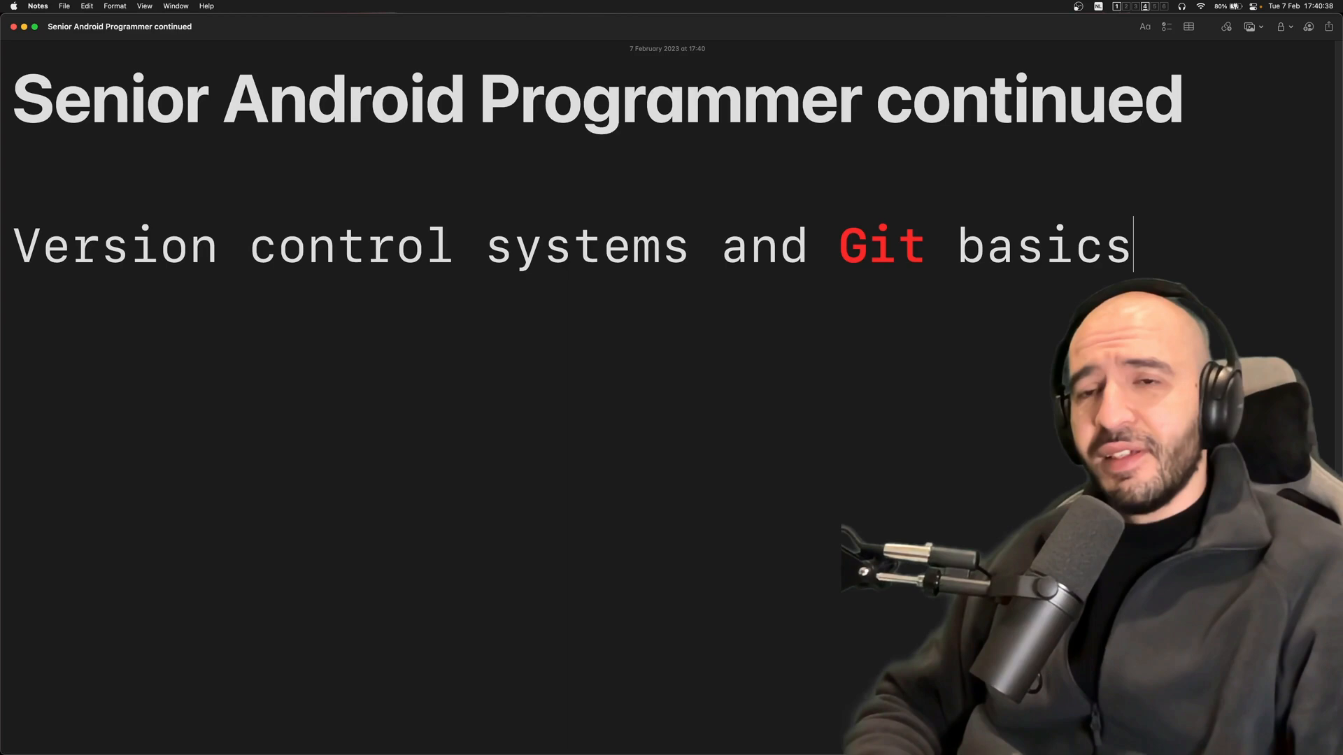
pyautogui.write('Creating / Cloning / Managing repos')
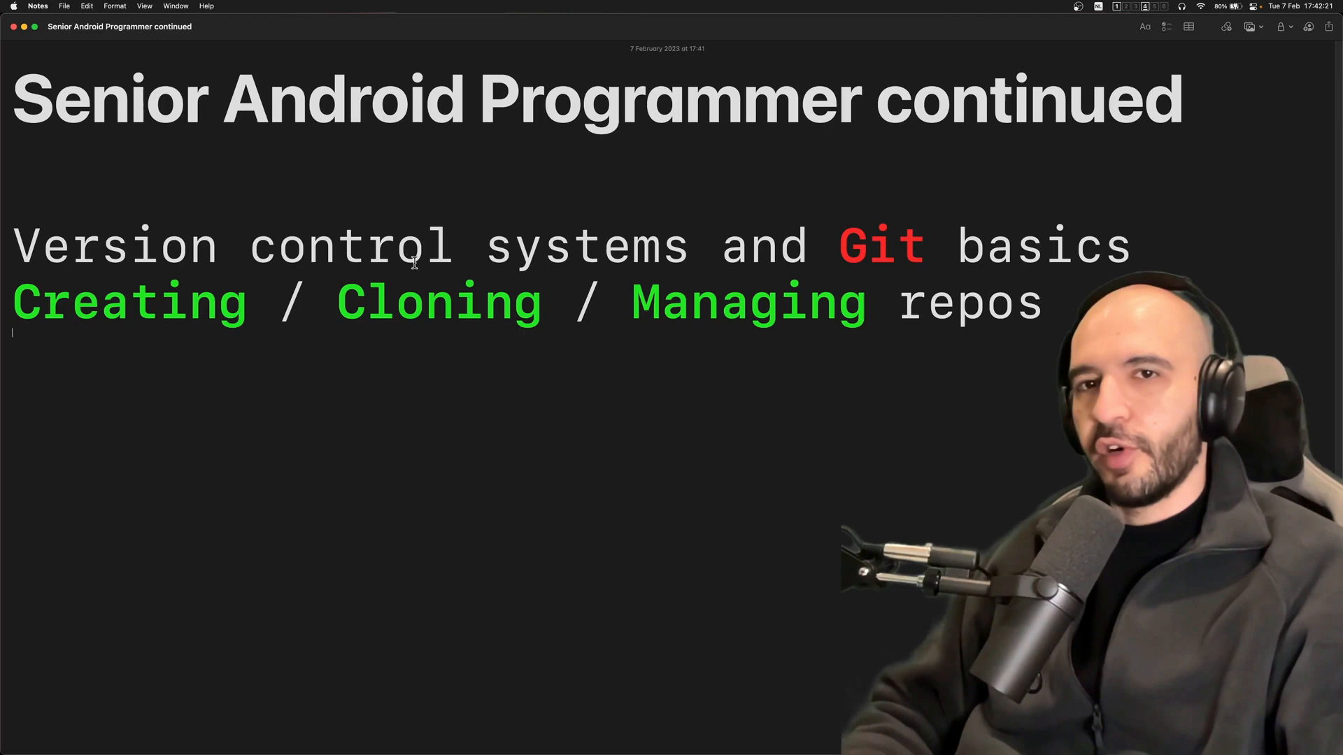
# Add the lines 'staging / committing / pushing changes' and 'tagging and versioning releases'.
pyautogui.write('staging / committing / pushing changes')
pyautogui.write('Resolving conflicts')
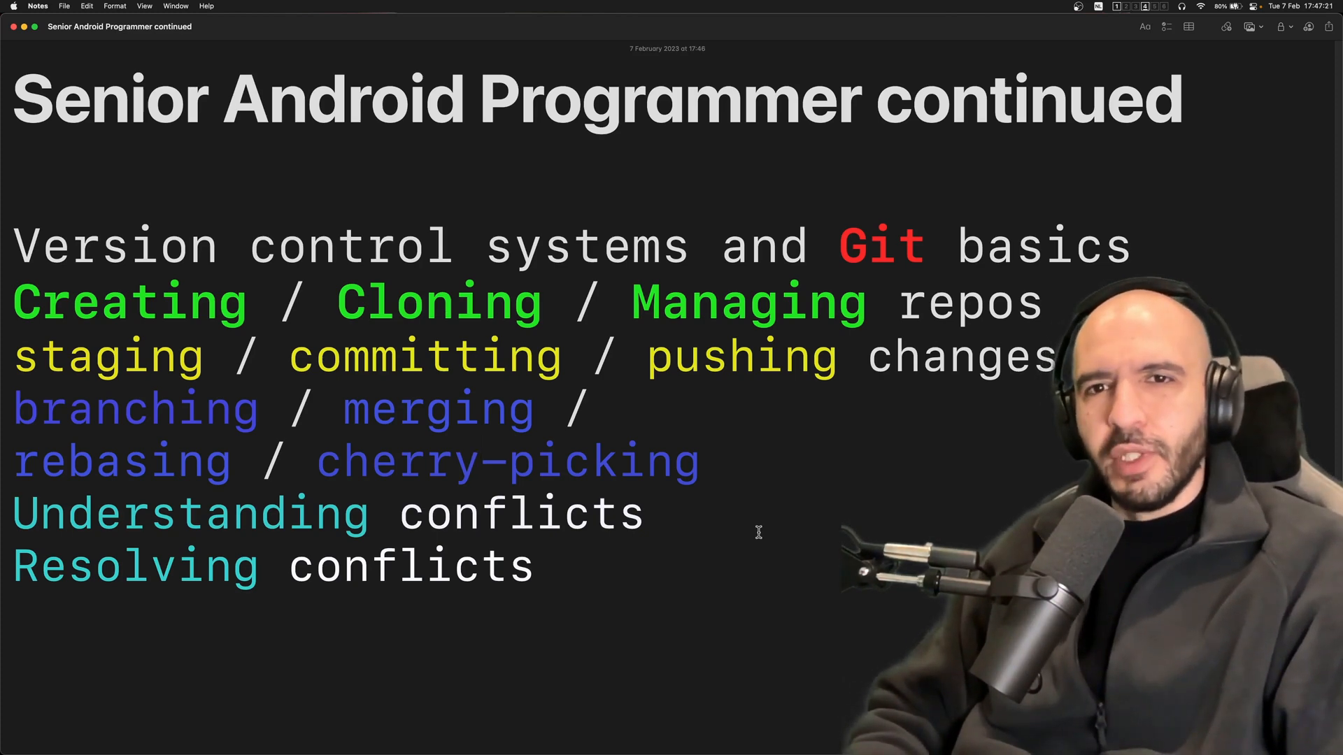
pyautogui.write('tagging and versioning releases')
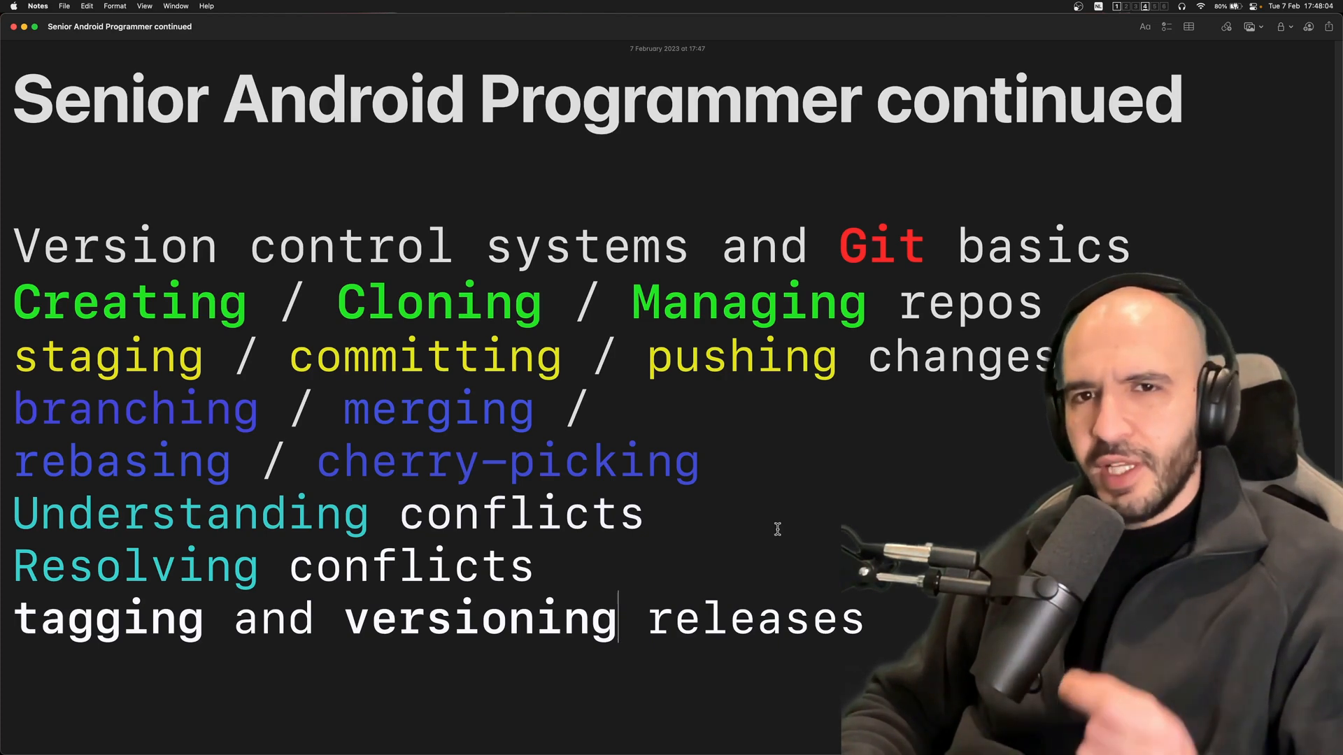
pyautogui.press('backspace')
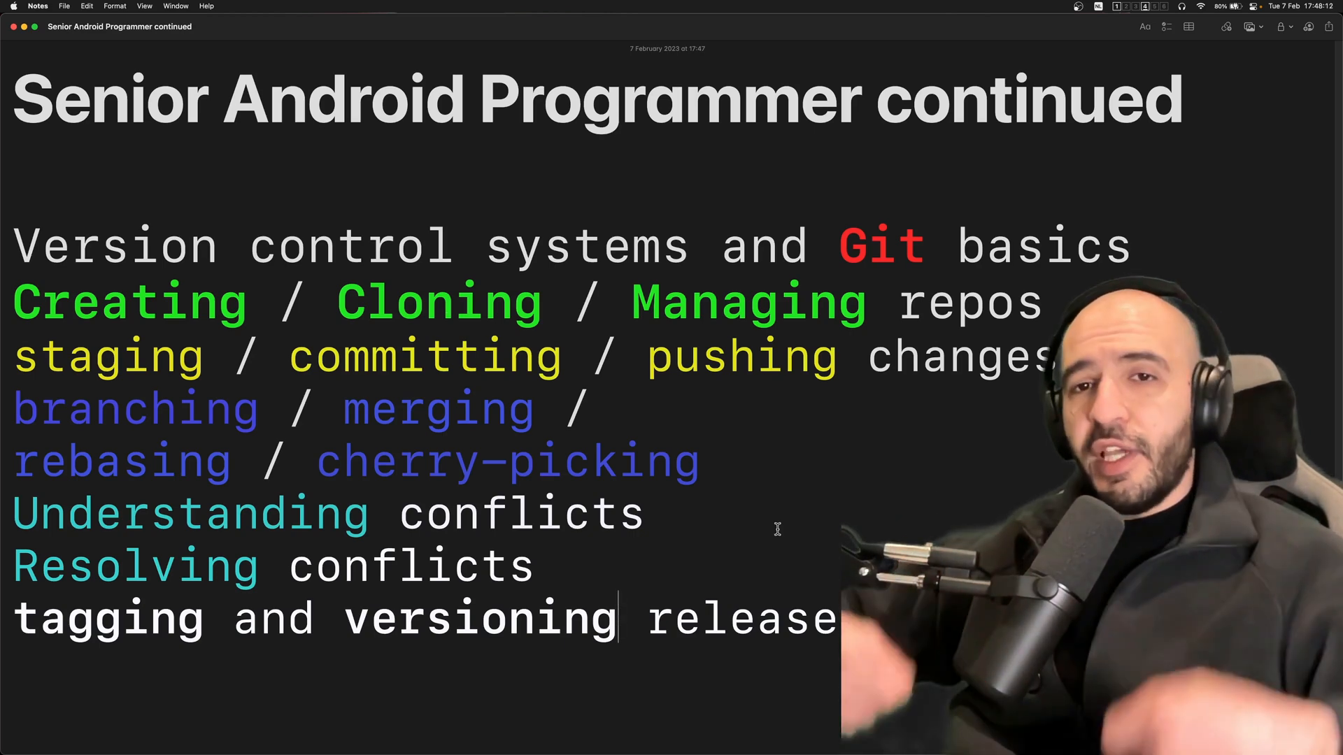
pyautogui.write('s')
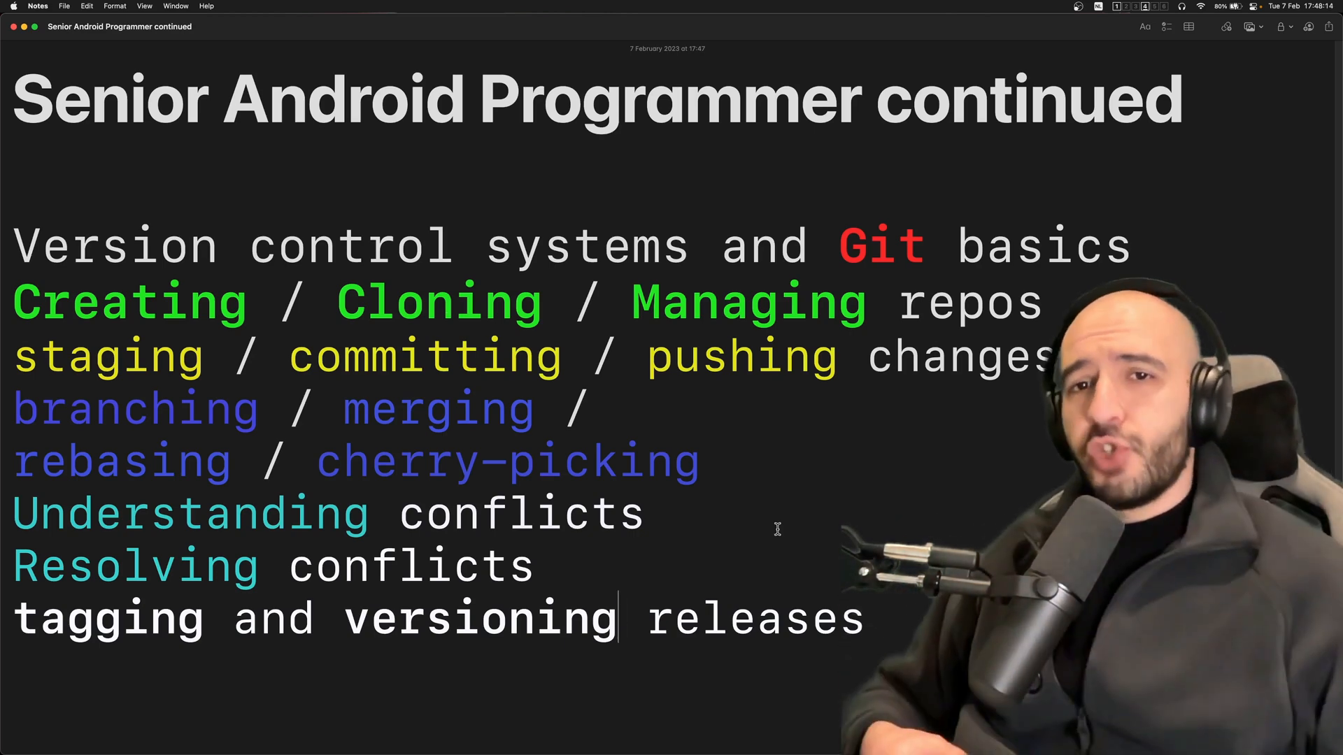
pyautogui.press('Backspace')
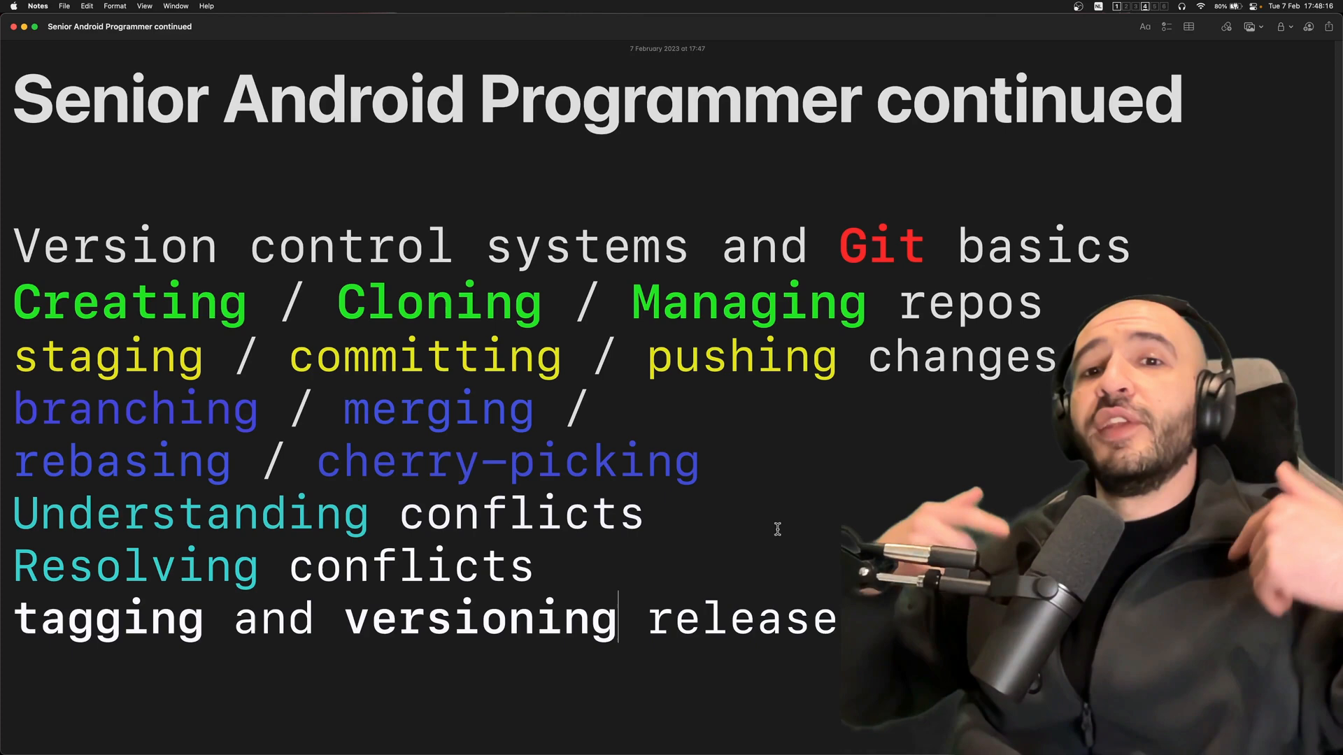
pyautogui.write('s')
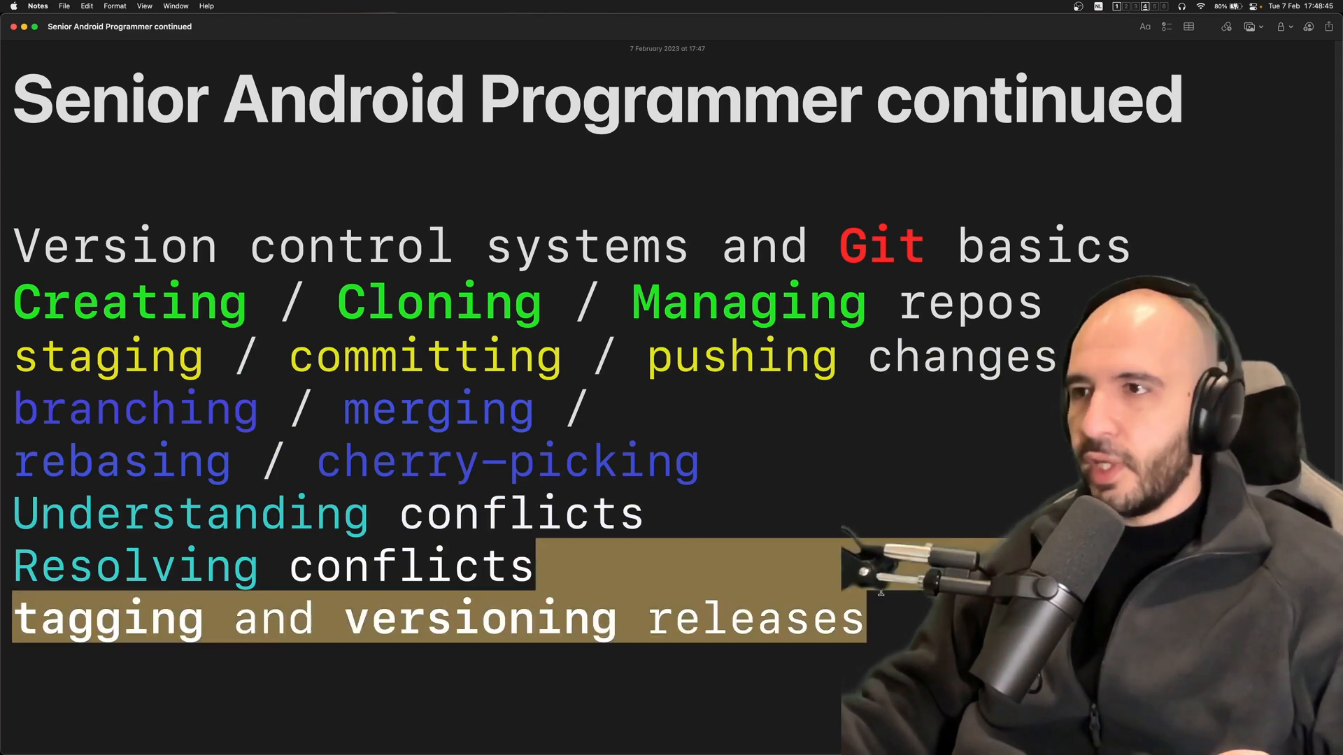
pyautogui.click(679, 463)
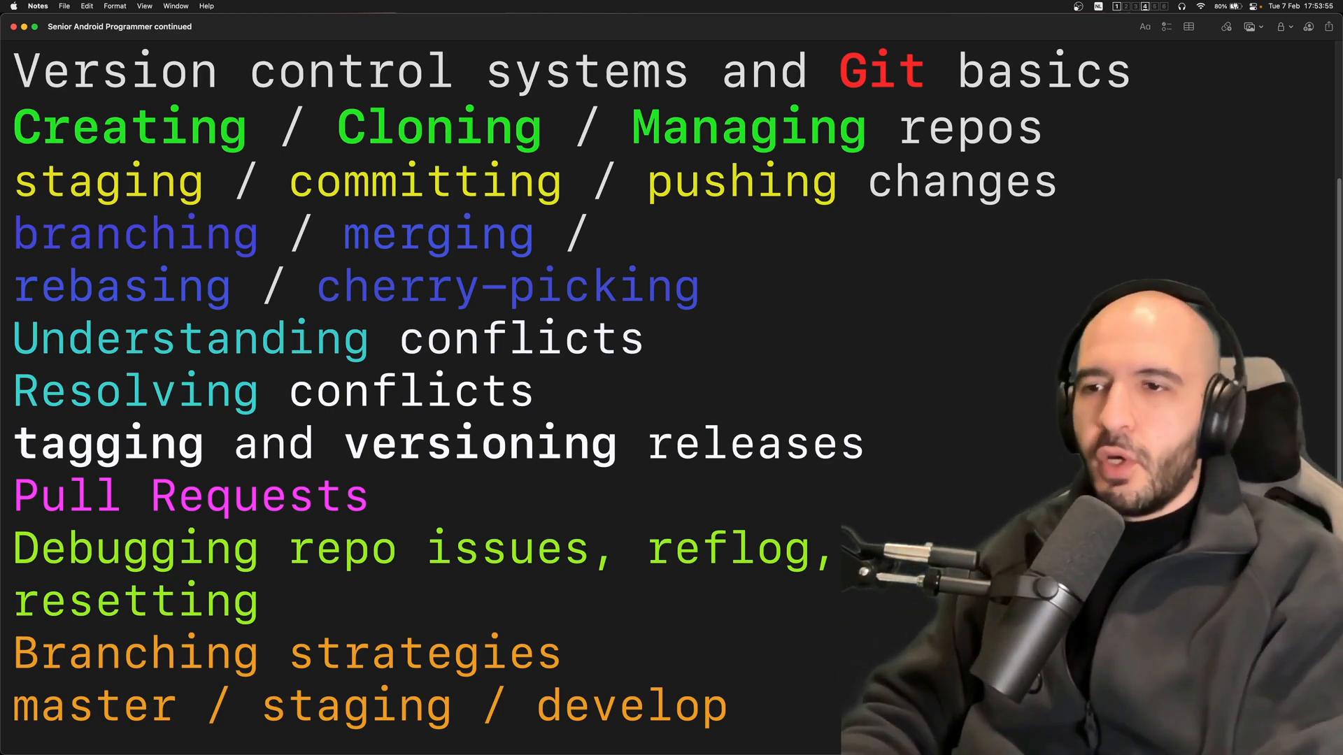
# Scroll down to the closing 'Maintaining clean readable Git history' line.
pyautogui.scroll(-3)
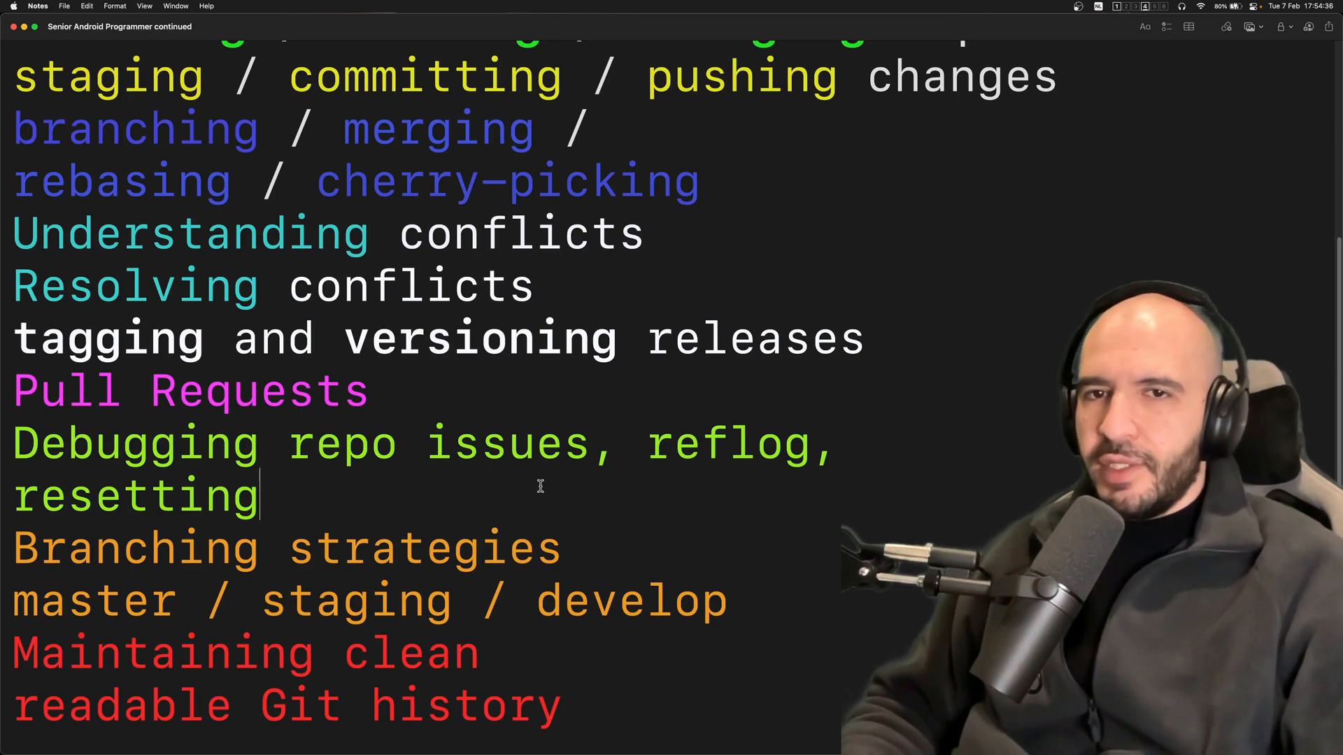